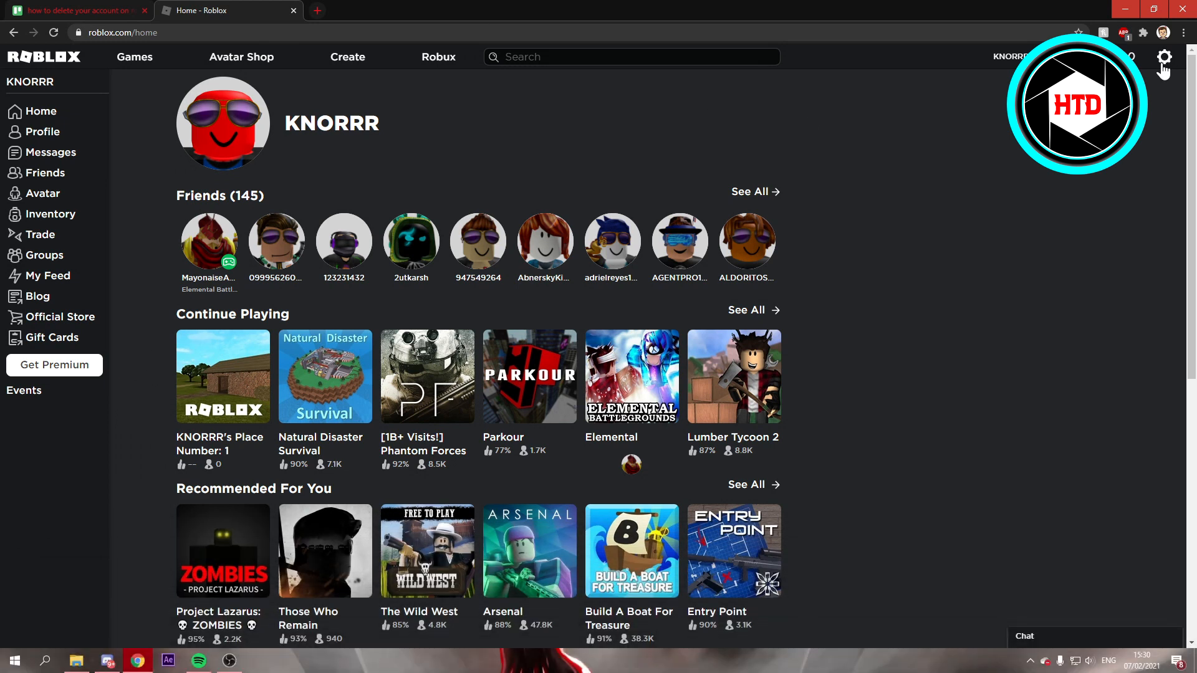
Open the Roblox Support help centre and scroll down to the Promoted articles list
click(1164, 57)
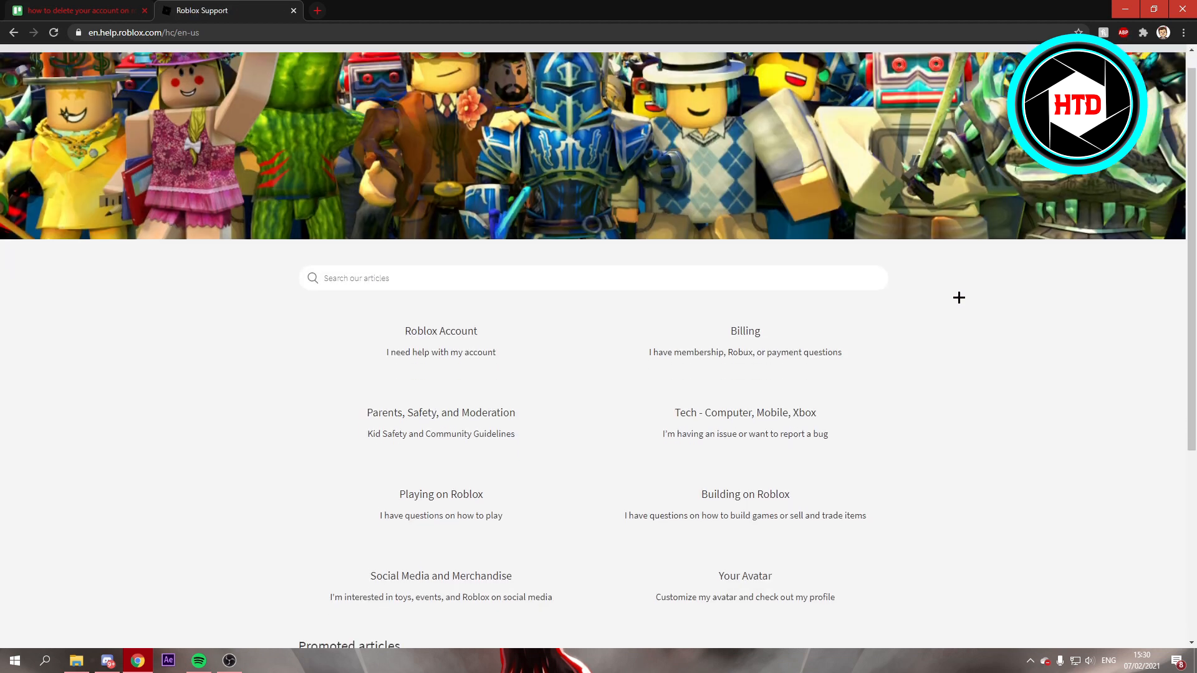
scroll(down, 3)
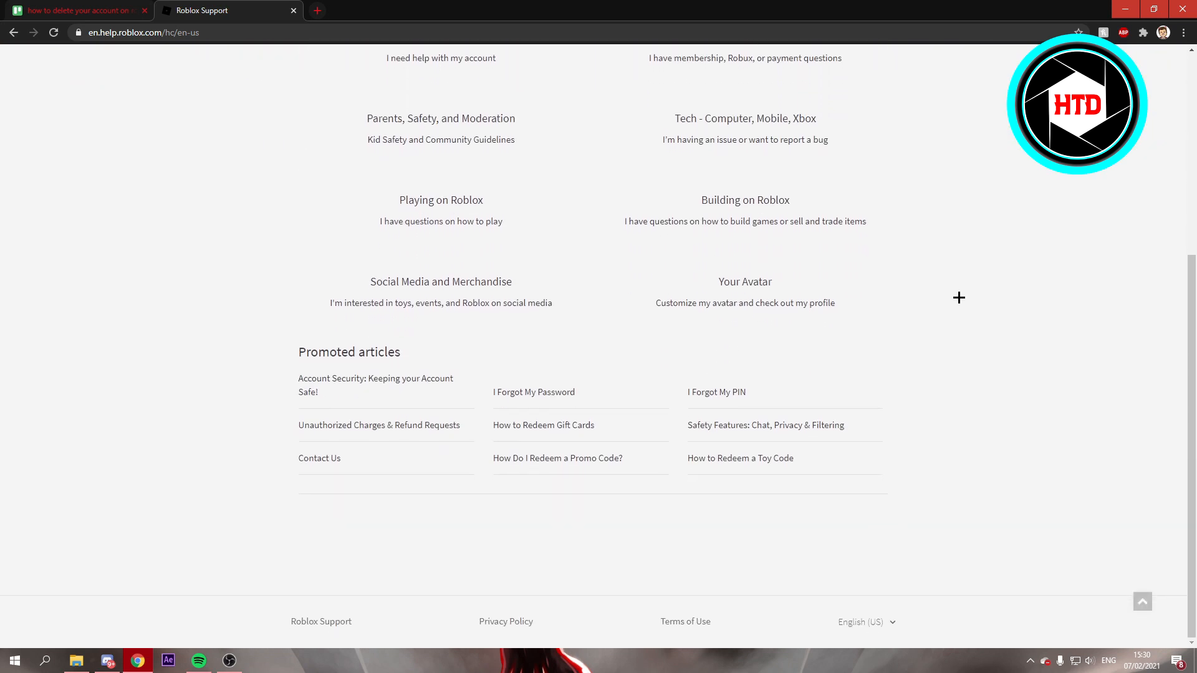
mouse_move(319, 458)
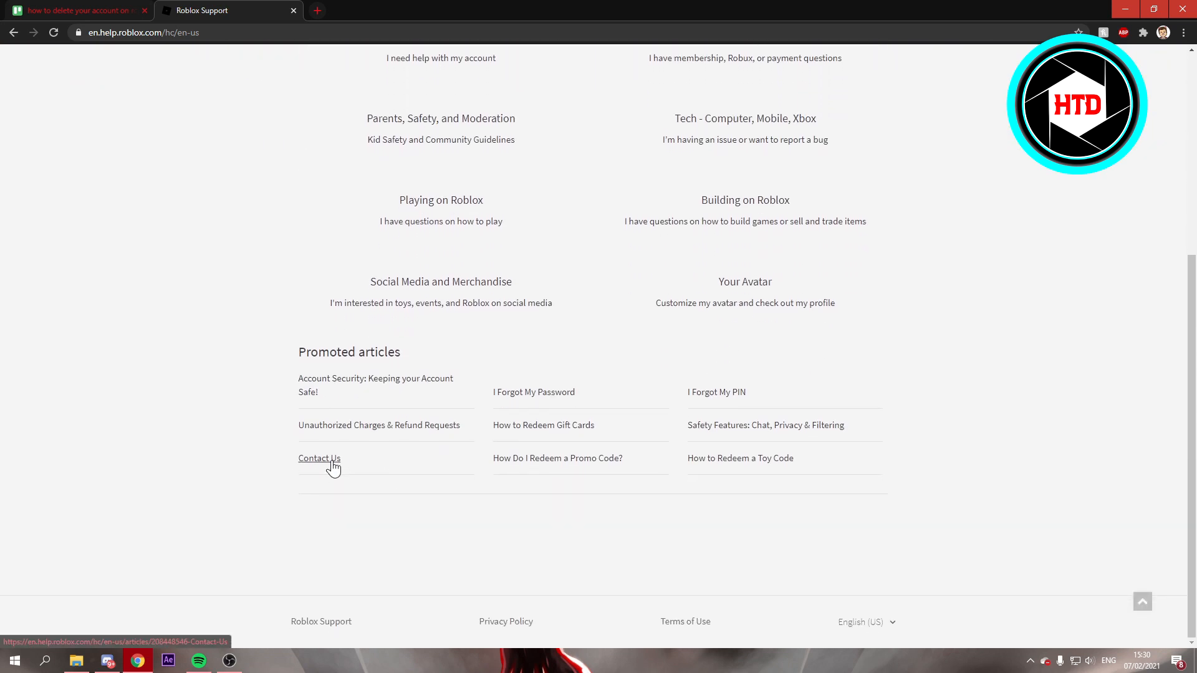
Follow the Contact Us link under Promoted articles to the support form
click(319, 459)
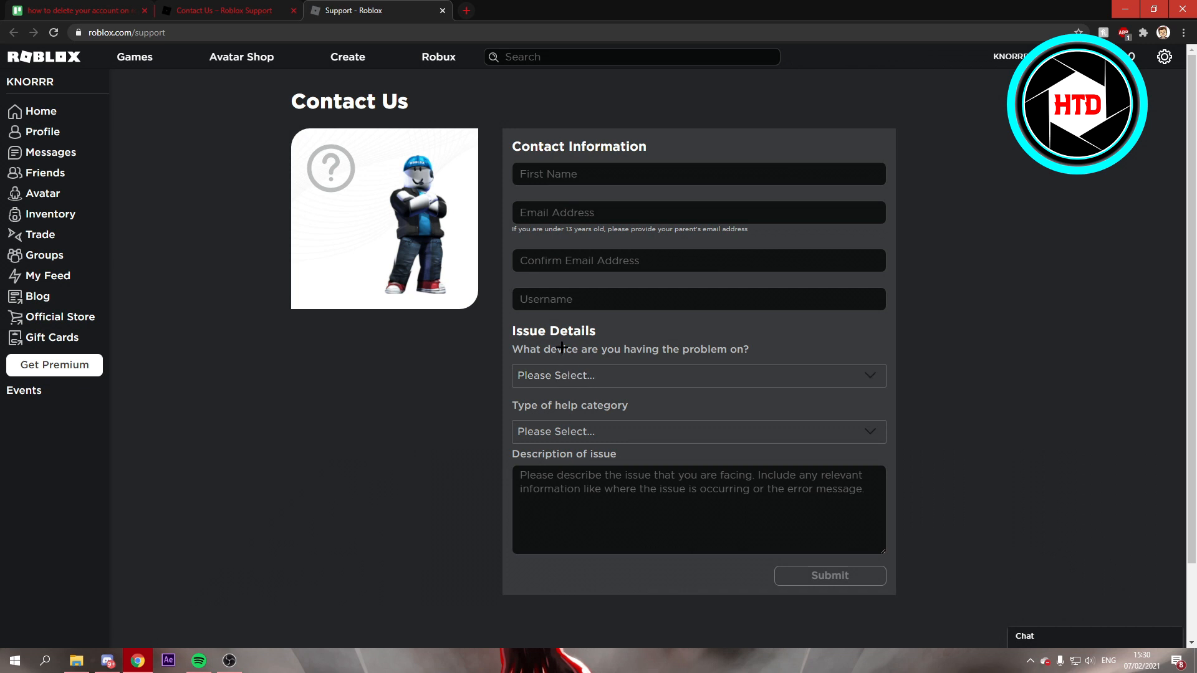
Choose PC in the 'What device are you having the problem on?' dropdown
click(698, 374)
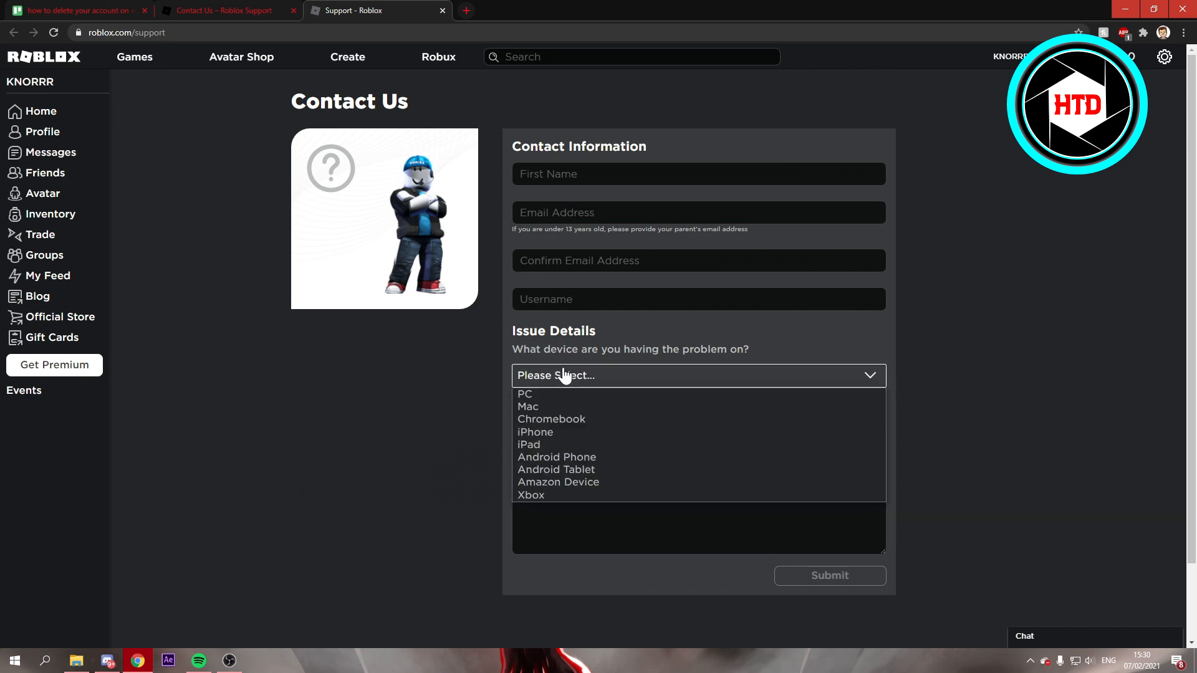
mouse_move(551, 418)
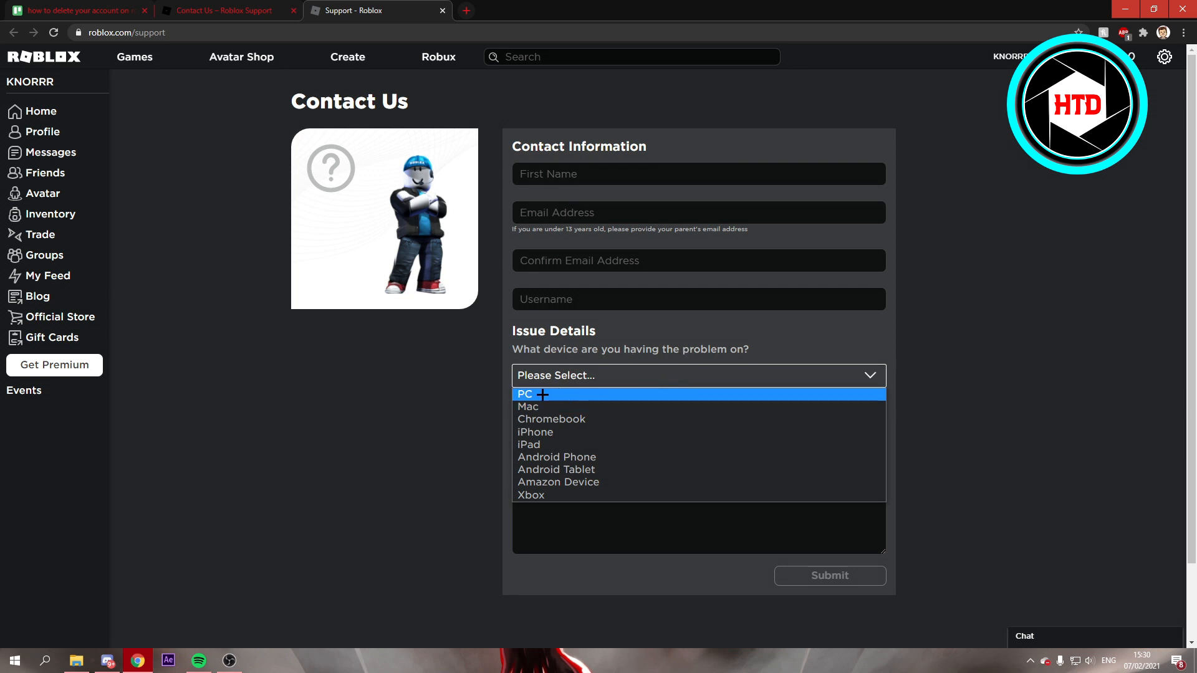
click(525, 394)
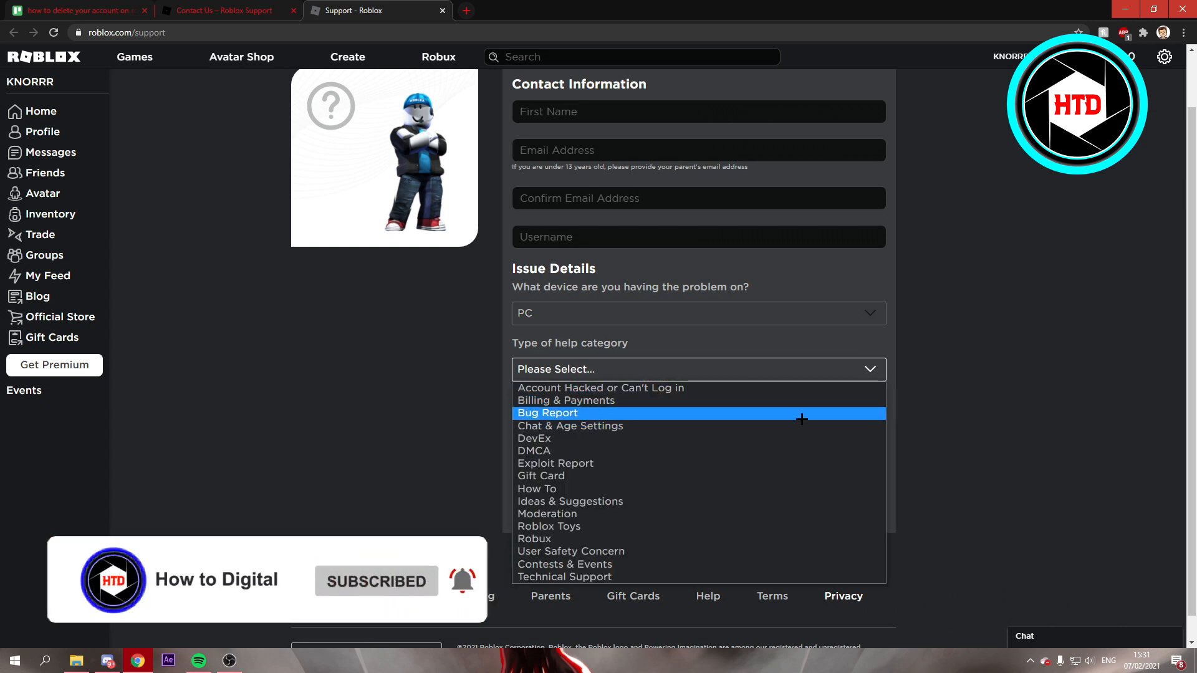
Select Chat & Age Settings, then subcategory Adjust Child Privacy & Security Settings
click(569, 426)
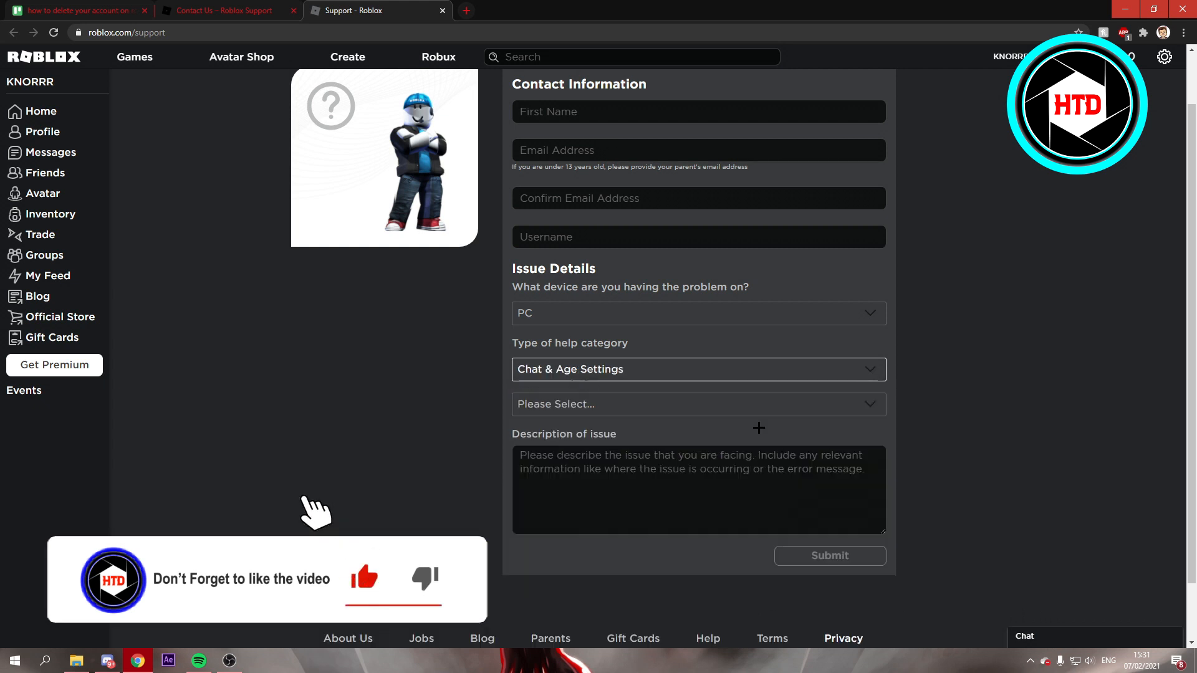
click(694, 404)
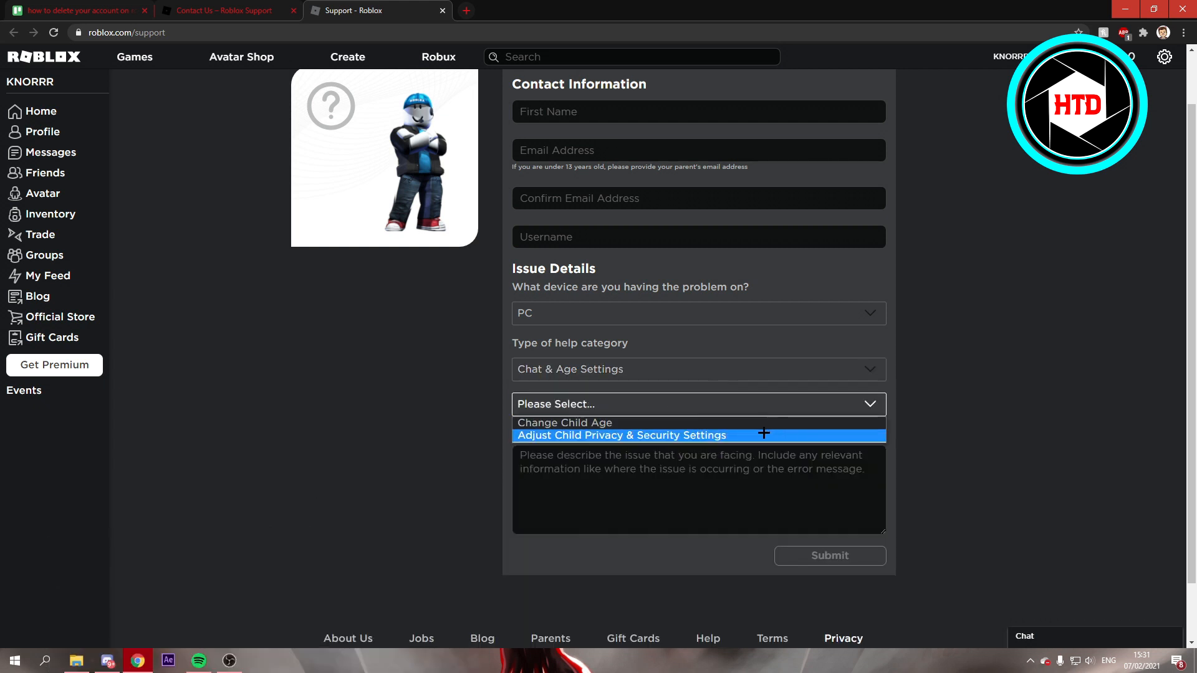
click(622, 435)
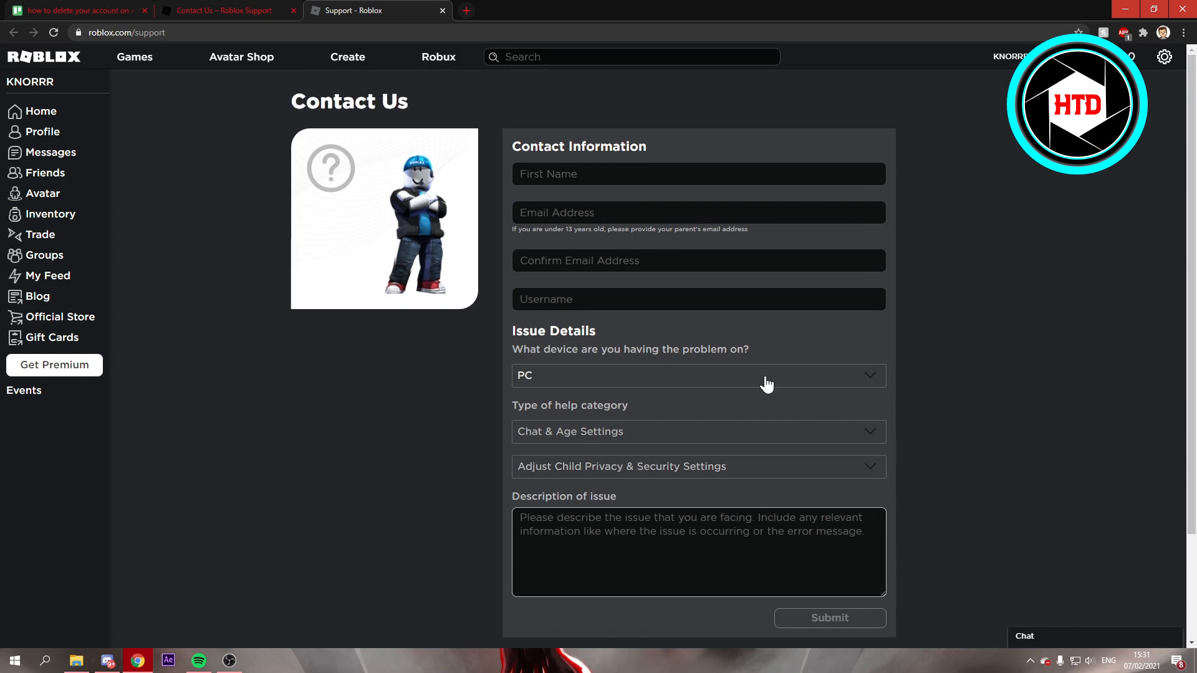
scroll(down, 3)
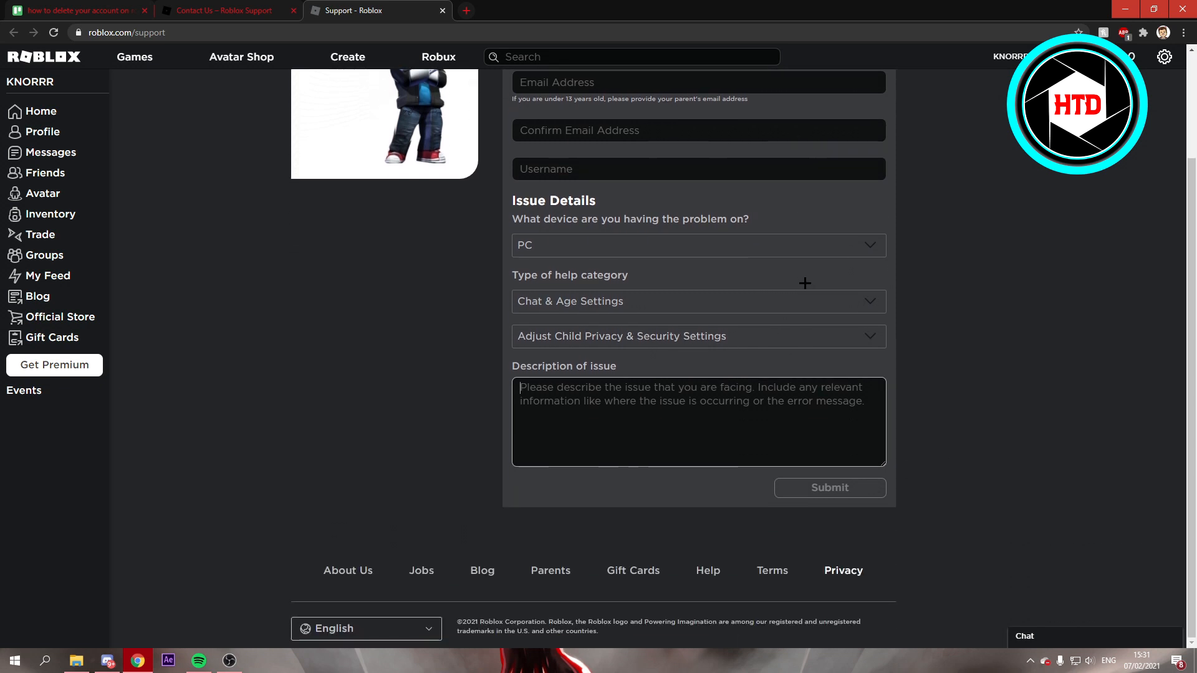
mouse_move(911, 328)
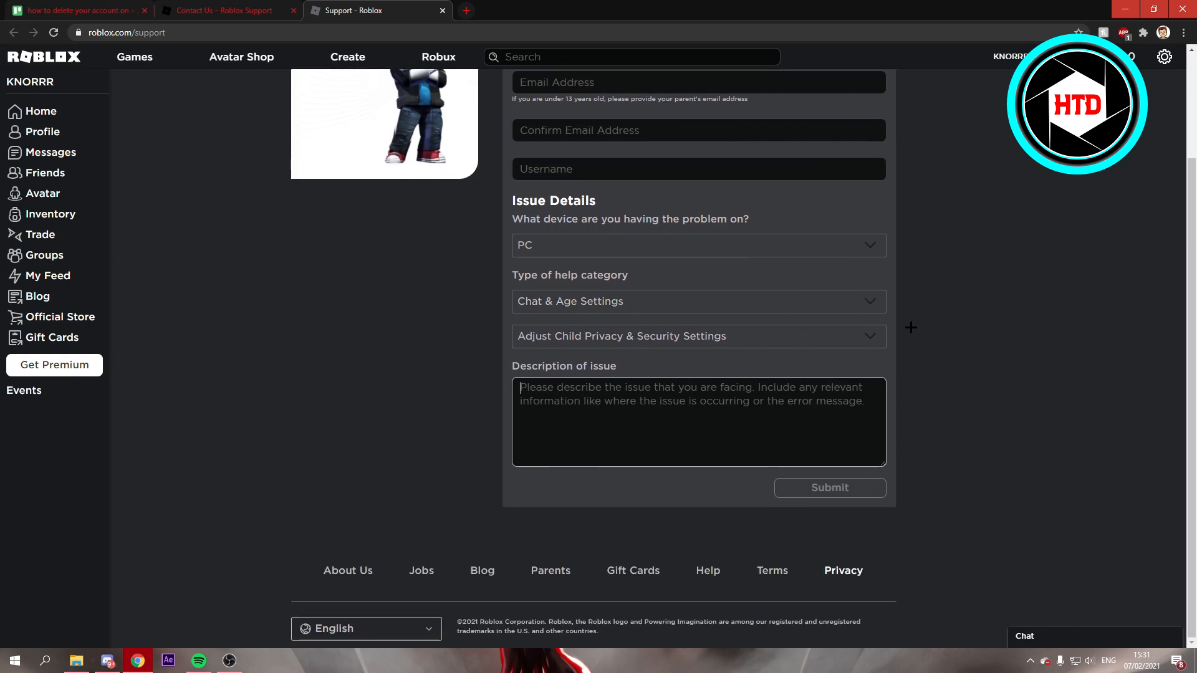
mouse_move(887, 316)
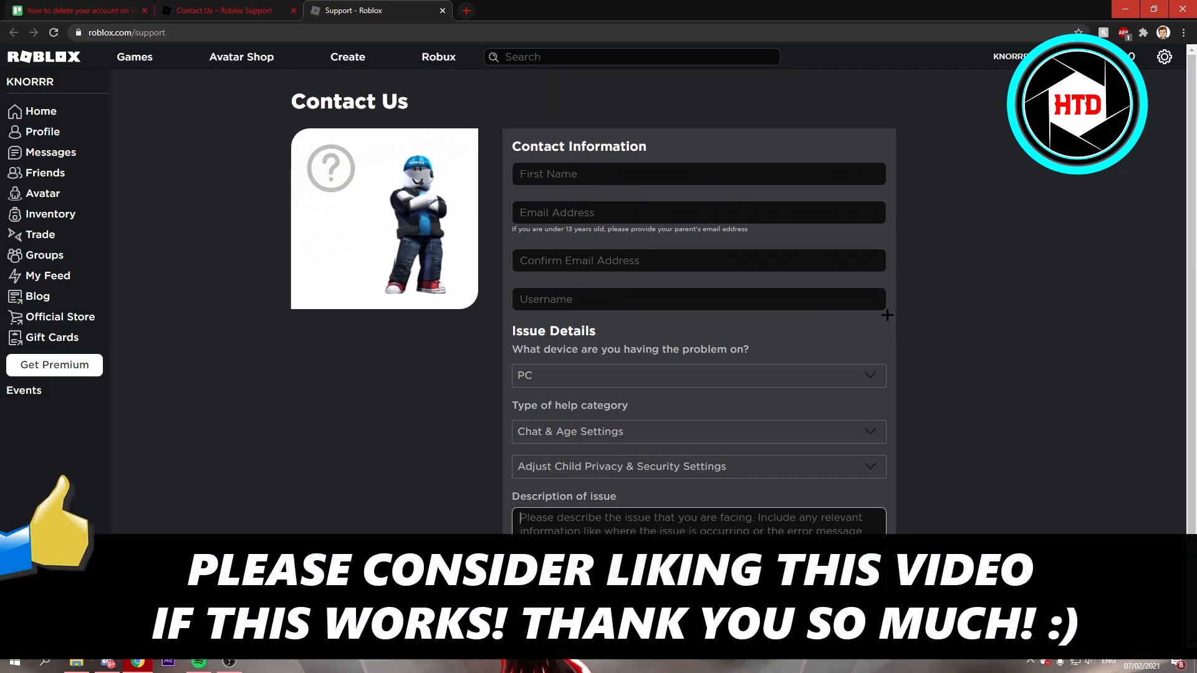
scroll(down, 3)
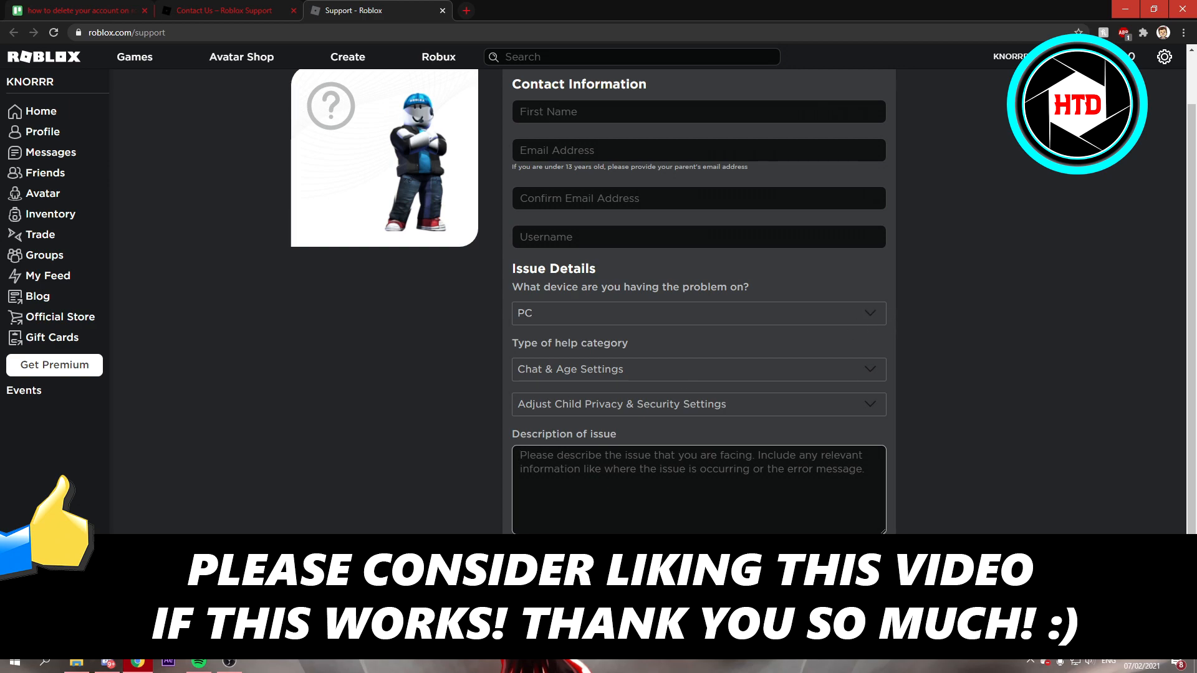